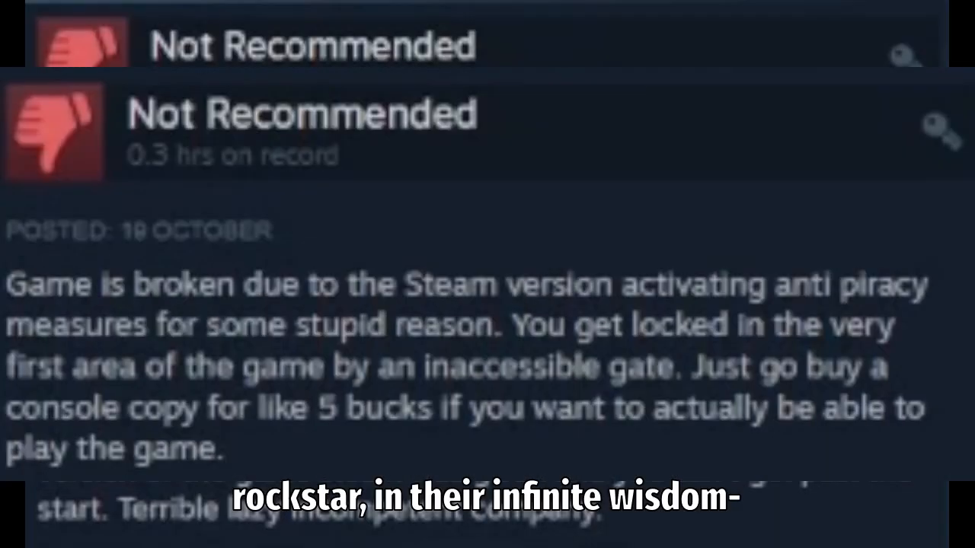
# Step: Enable Widescreen Frontend Textures and Discord Plugin, and autolocate the Steam version of Manhunt
pyautogui.scroll(-3)
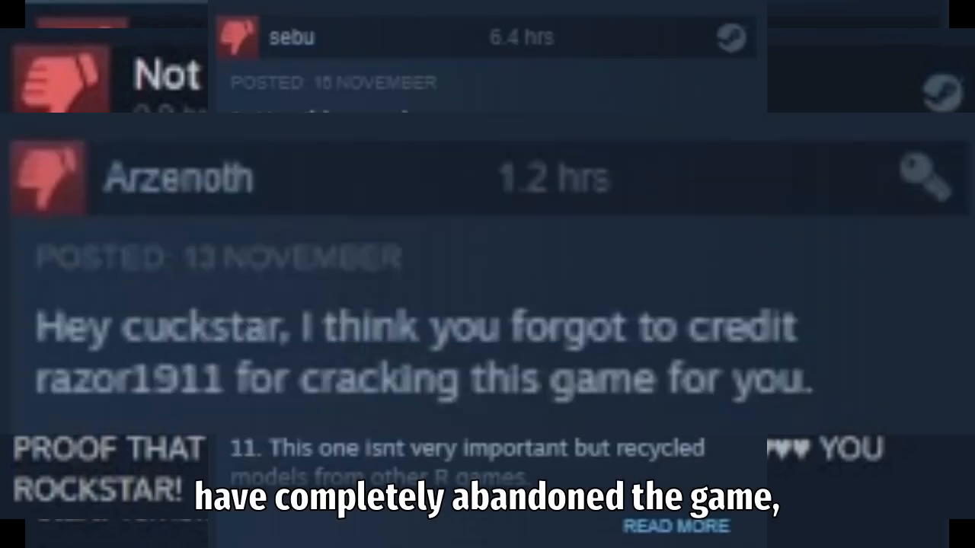
pyautogui.scroll(-3)
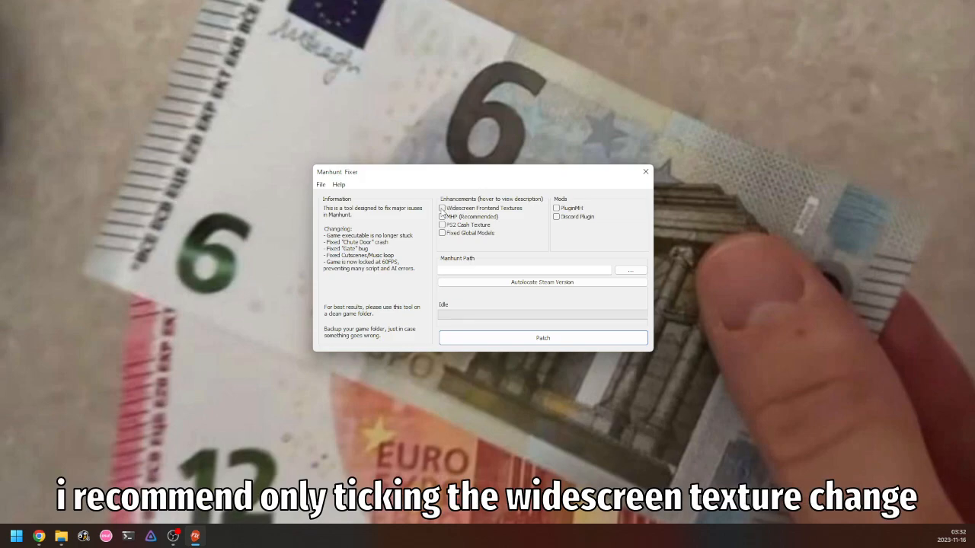
pyautogui.click(442, 207)
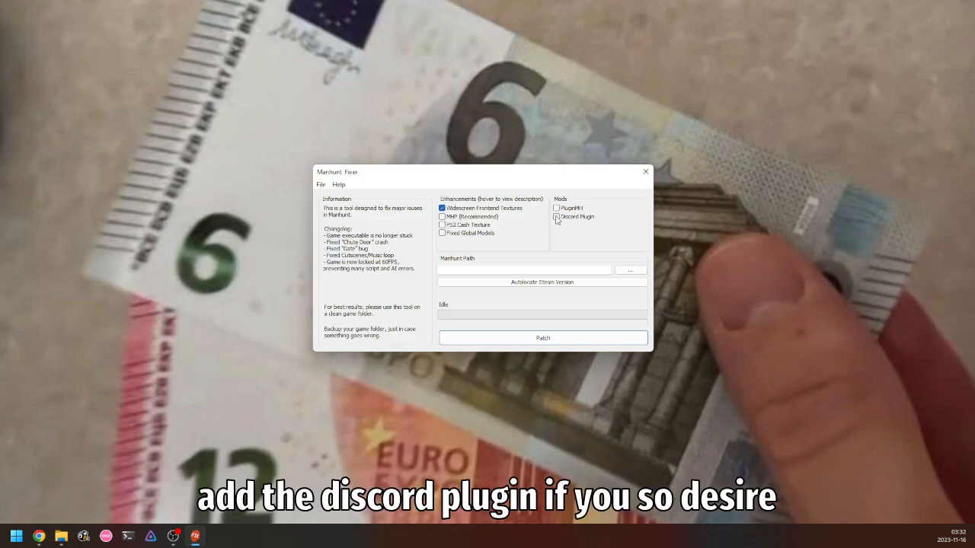
pyautogui.click(556, 217)
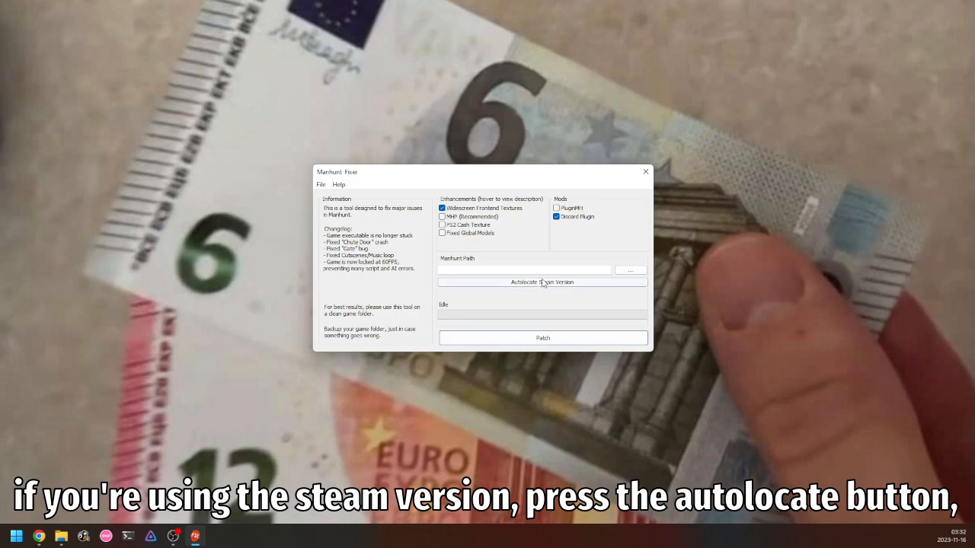
pyautogui.click(542, 282)
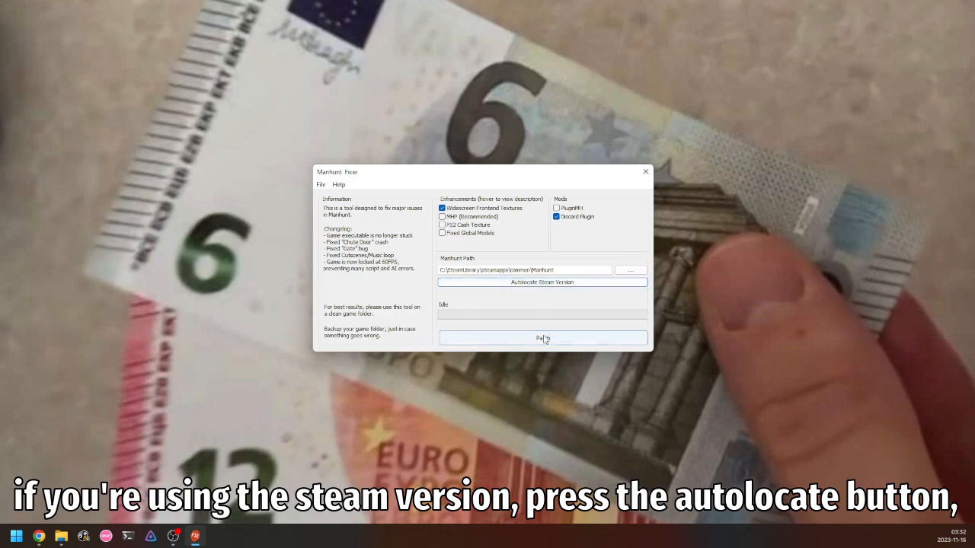
# Step: Patch the game, dismiss the operation-complete prompt, and browse for a retail game folder
pyautogui.click(543, 339)
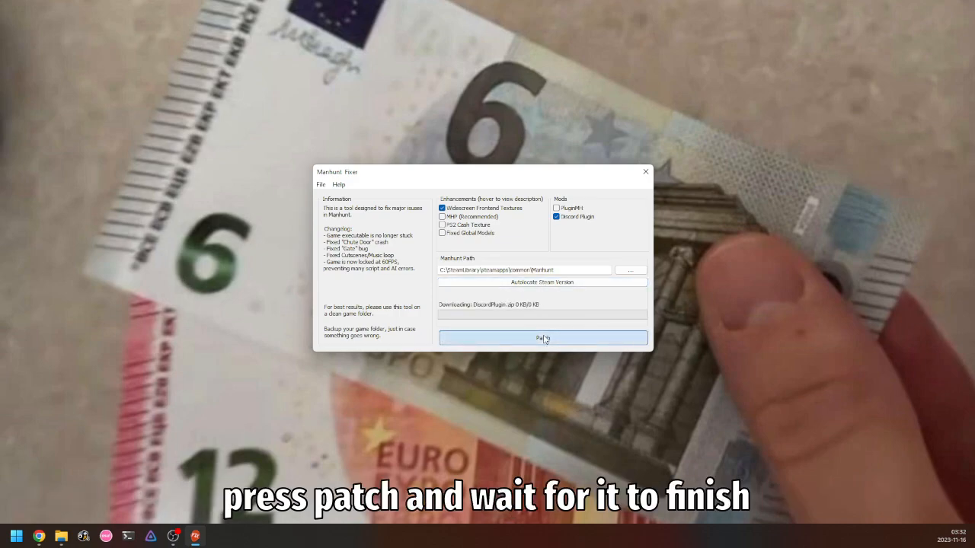
pyautogui.click(542, 338)
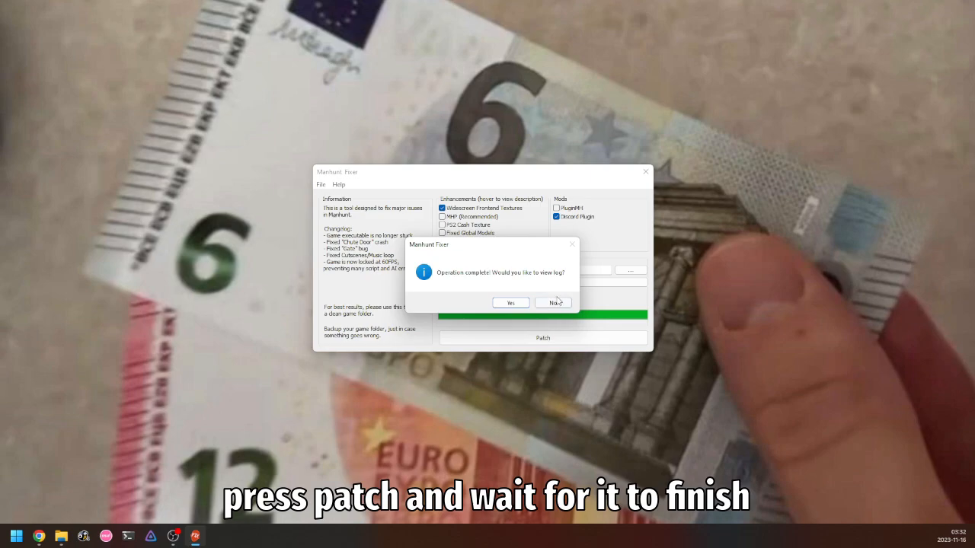
pyautogui.click(553, 302)
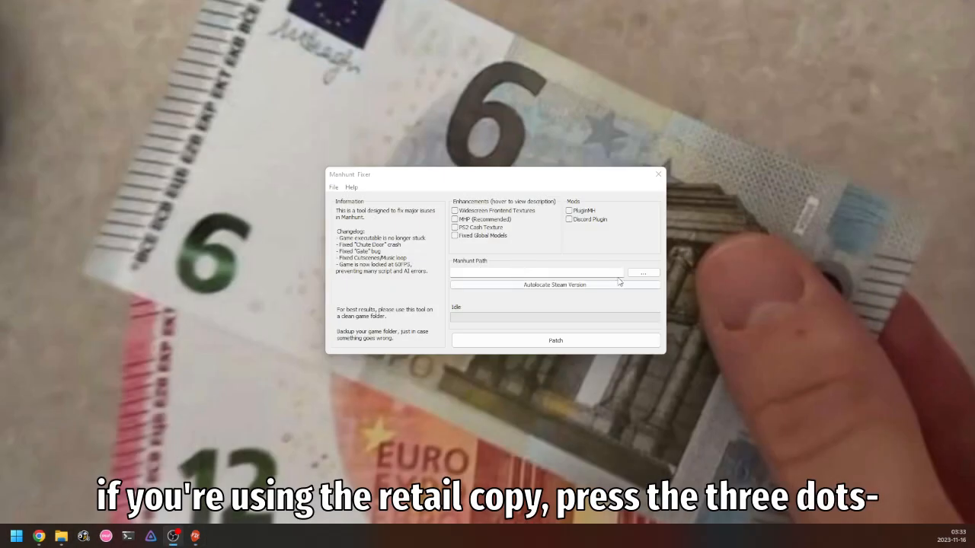
pyautogui.click(643, 271)
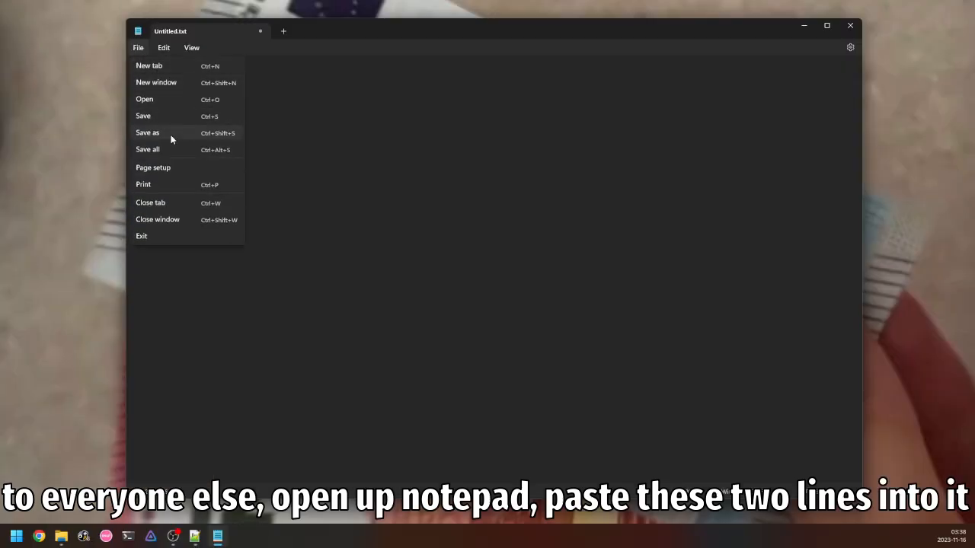
# Step: Save the note as wndmode.ini in the Manhunt folder and open the 100% save archive
pyautogui.click(148, 133)
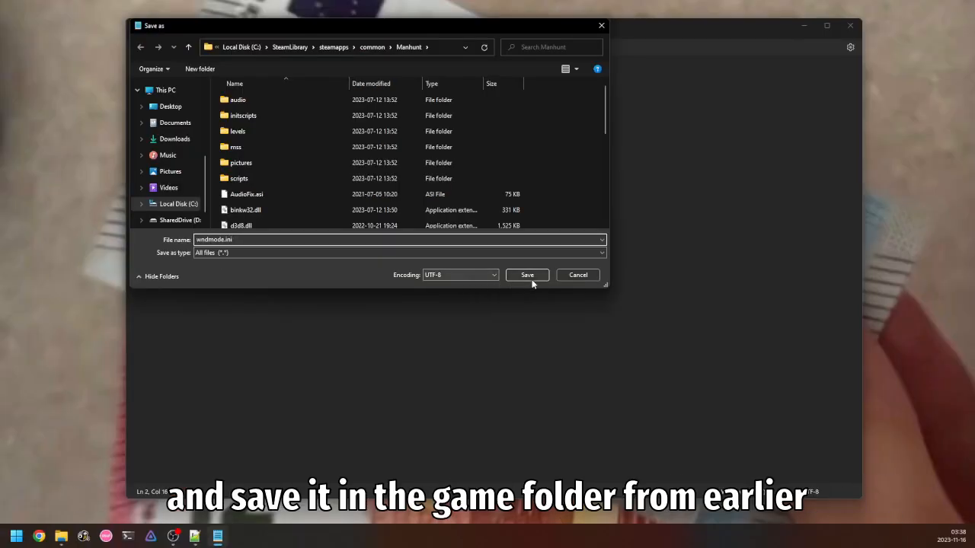
pyautogui.click(527, 275)
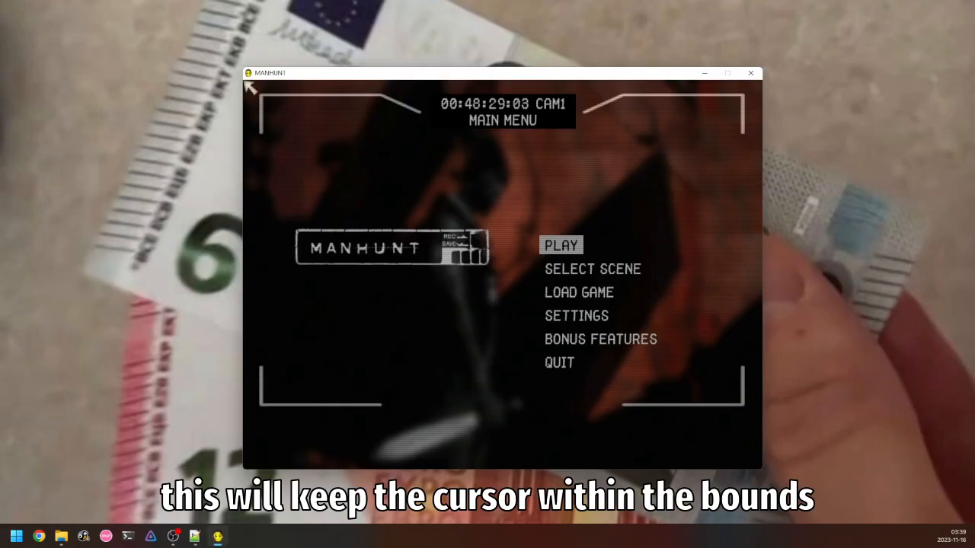
pyautogui.moveTo(640, 87)
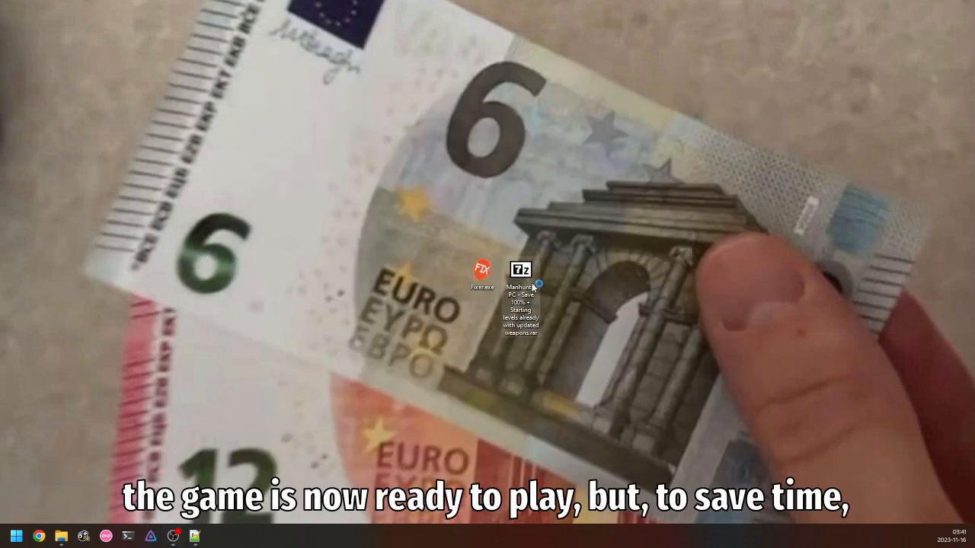
pyautogui.doubleClick(521, 274)
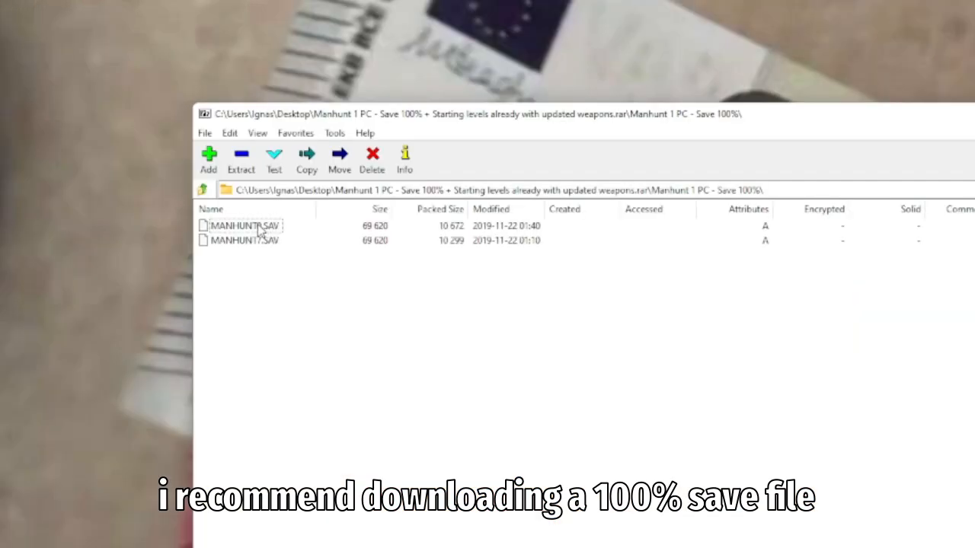